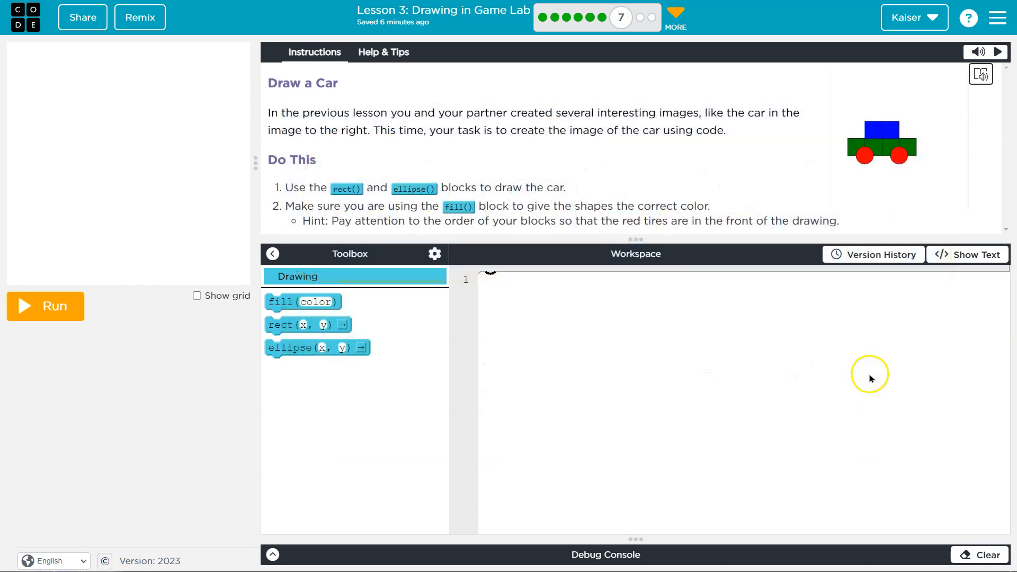
mouse_move(908, 137)
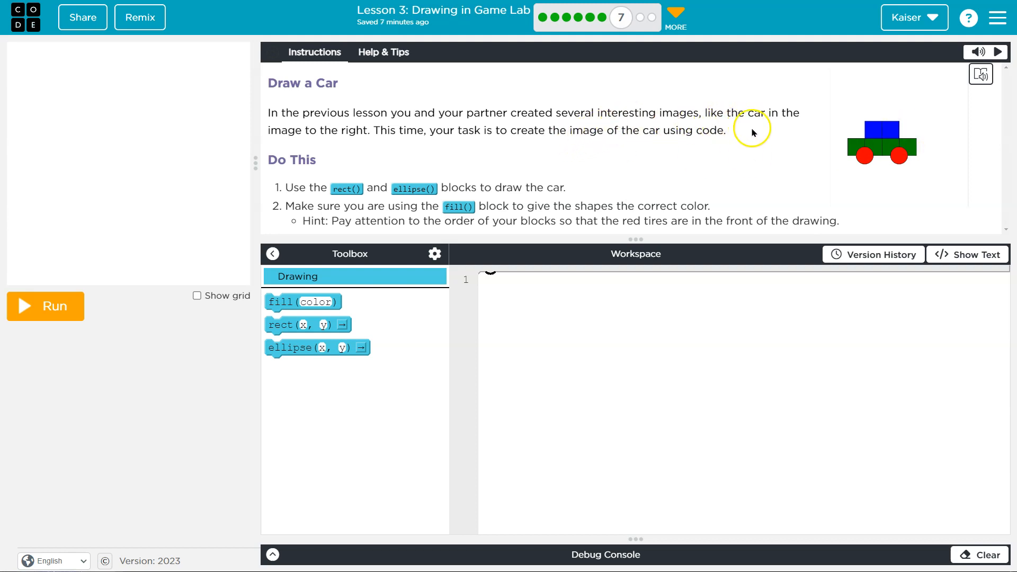
mouse_move(360, 201)
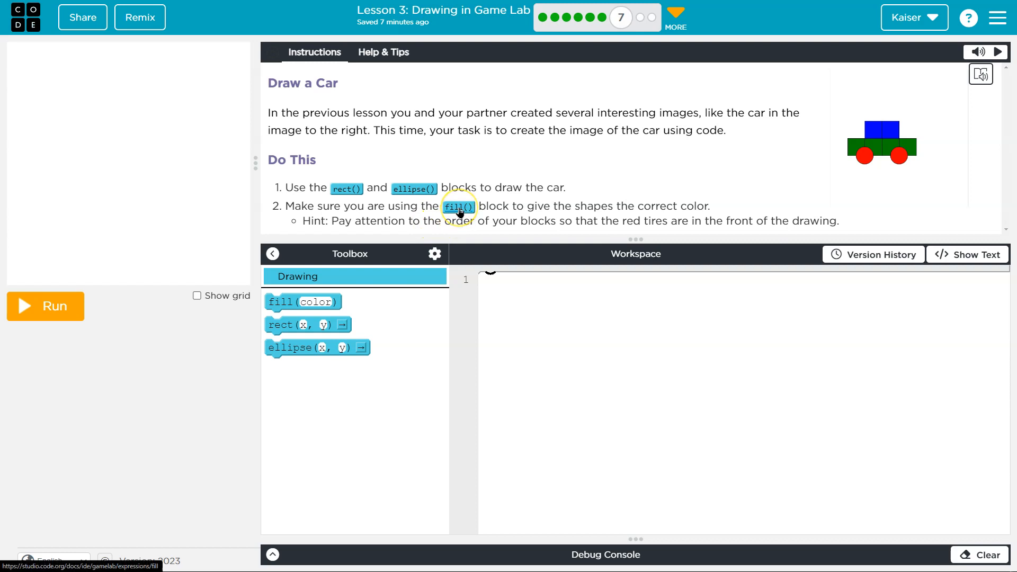
mouse_move(214, 304)
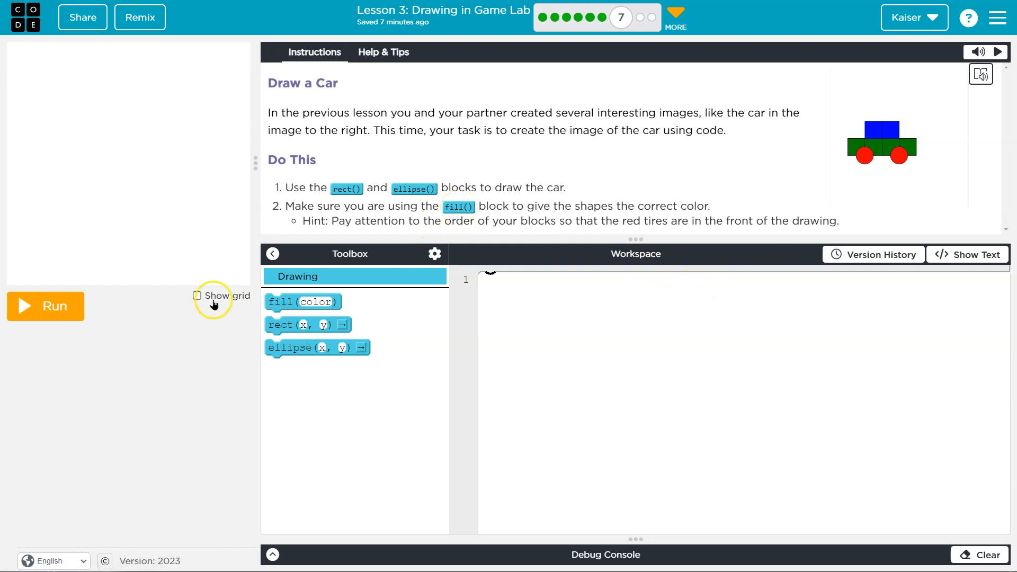
Show the coordinate grid on the canvas to read x/y positions
click(197, 295)
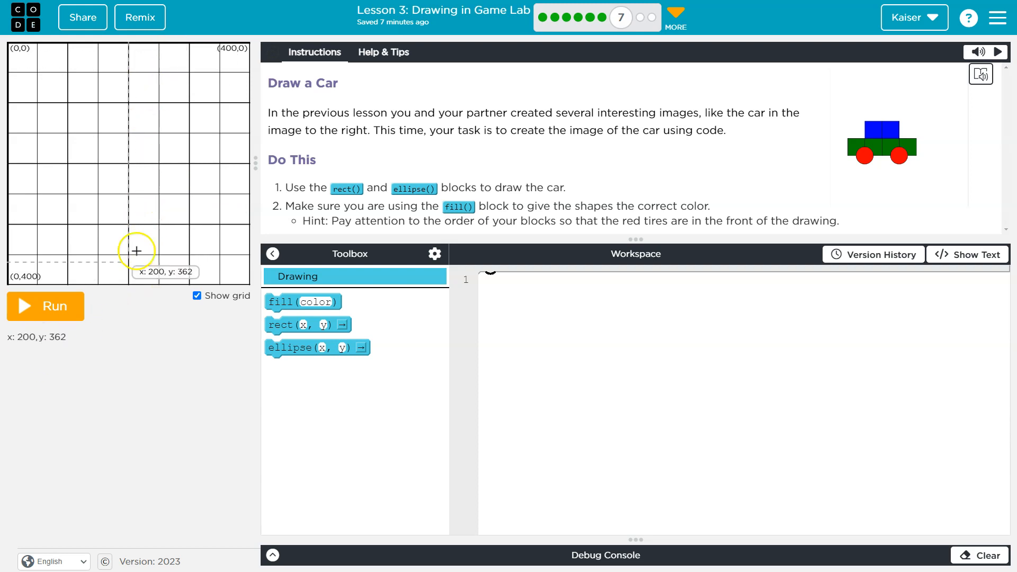
mouse_move(121, 143)
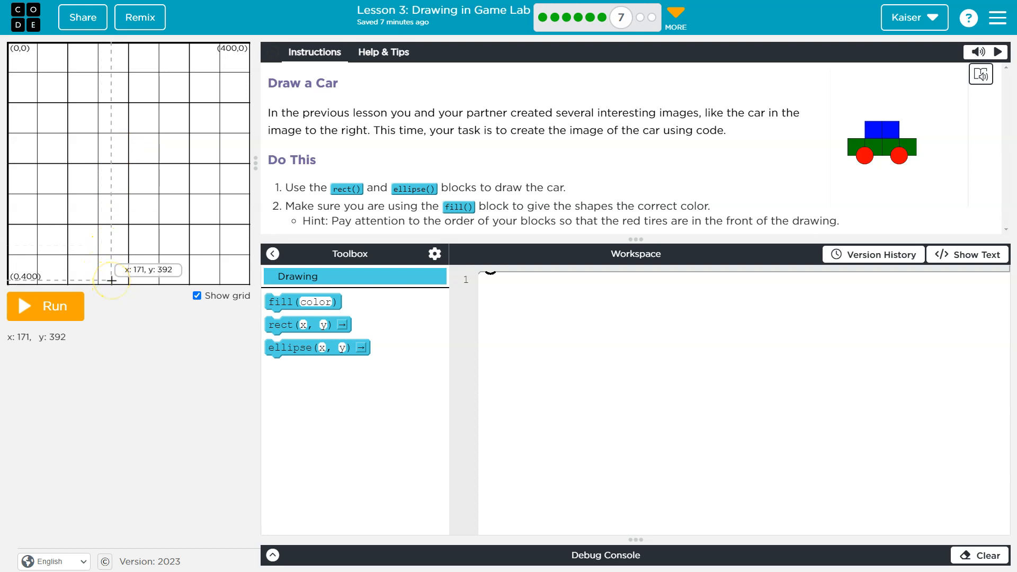
mouse_move(288, 325)
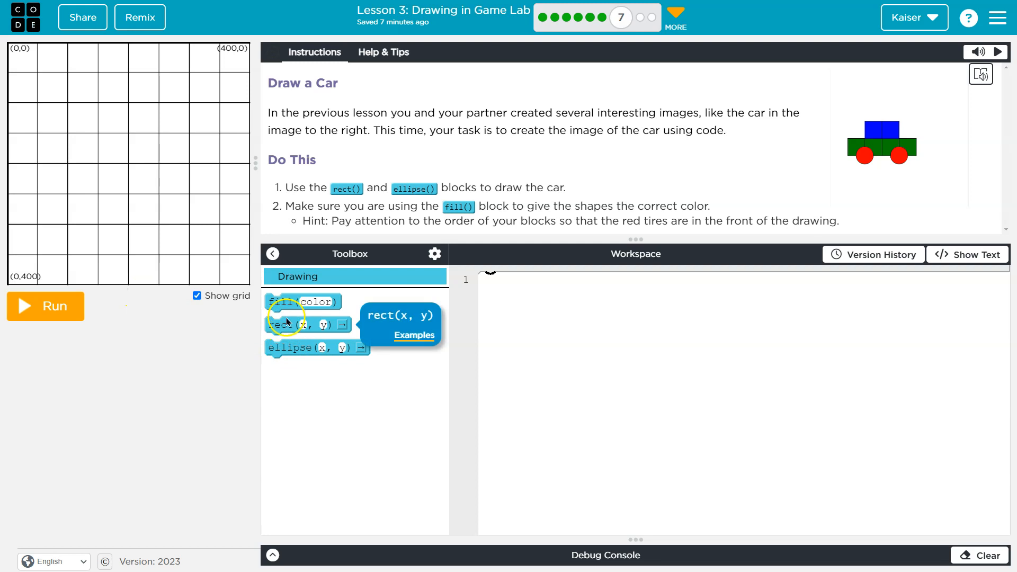
mouse_move(259, 352)
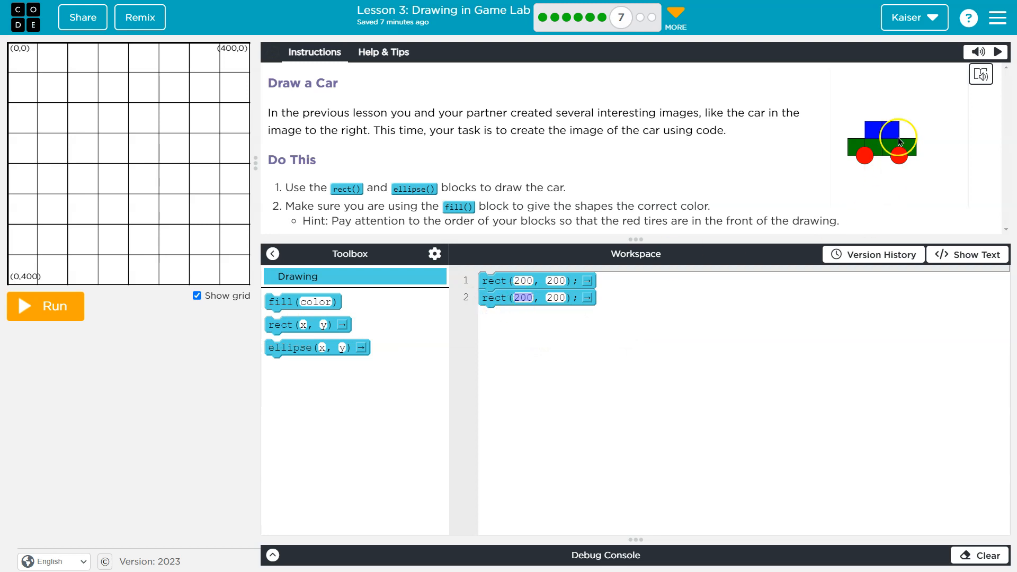
Run the two rect(200, 200) blocks, drawing a grey square at the canvas centre
click(44, 306)
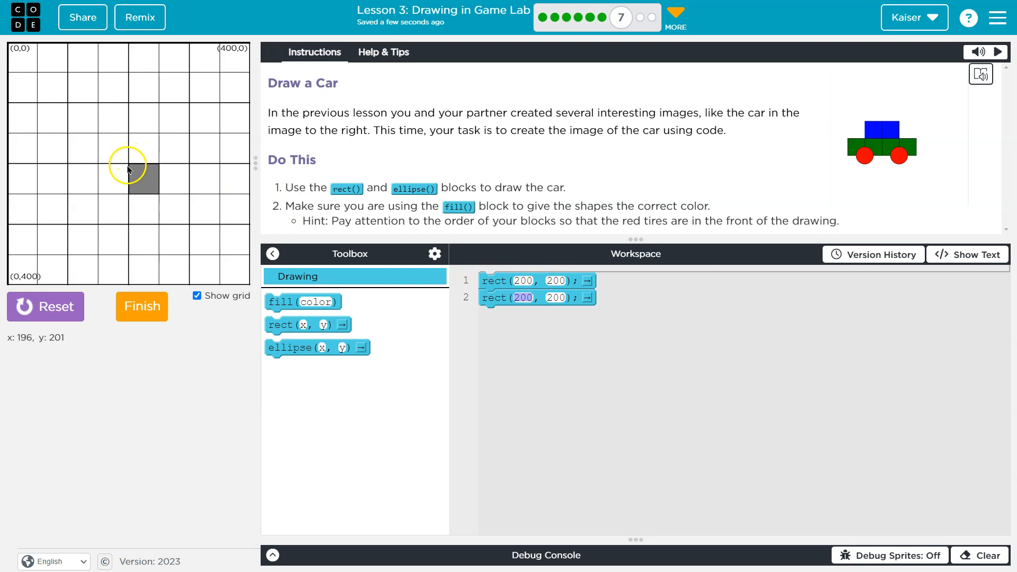
mouse_move(134, 169)
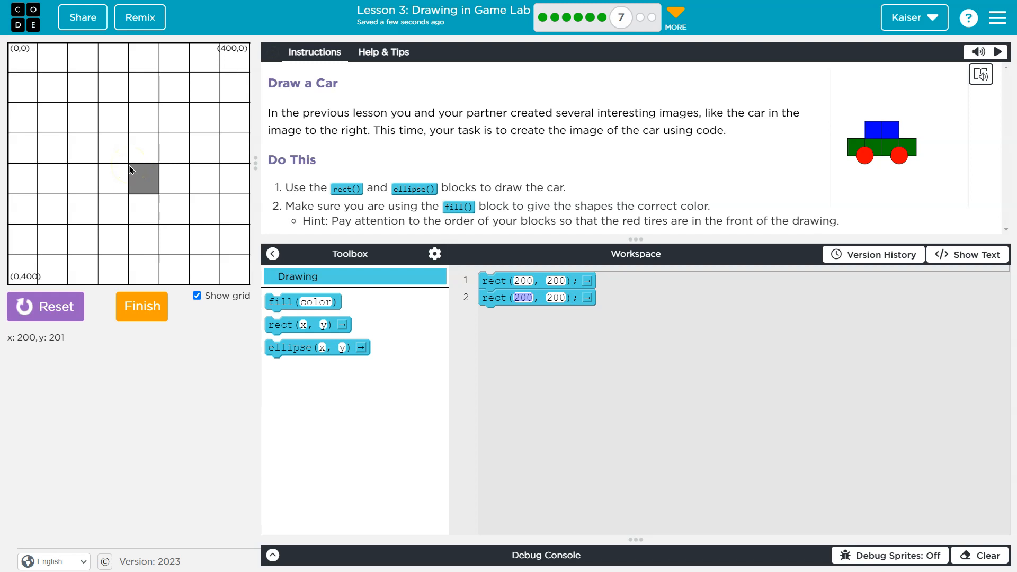
mouse_move(136, 161)
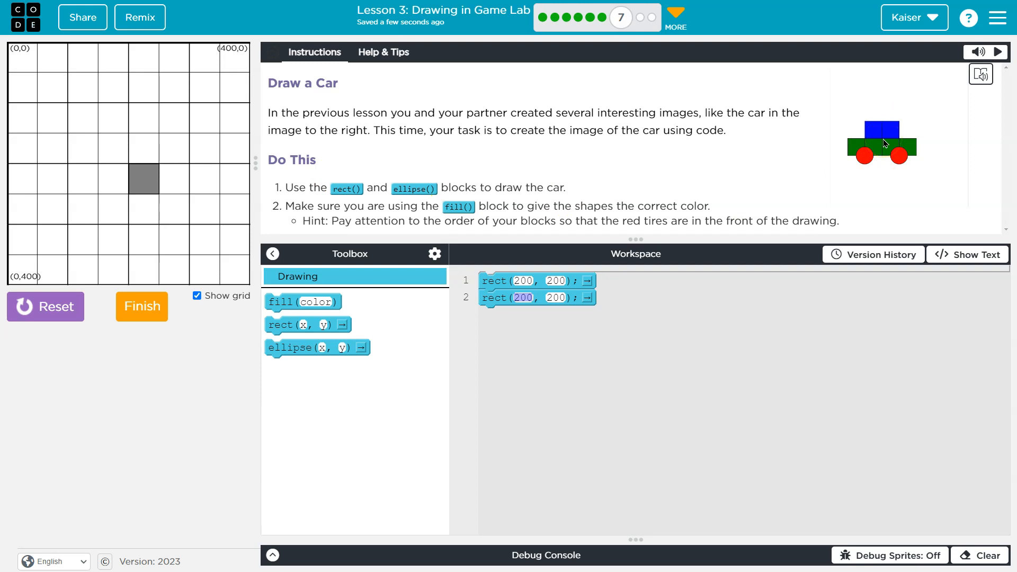
mouse_move(133, 169)
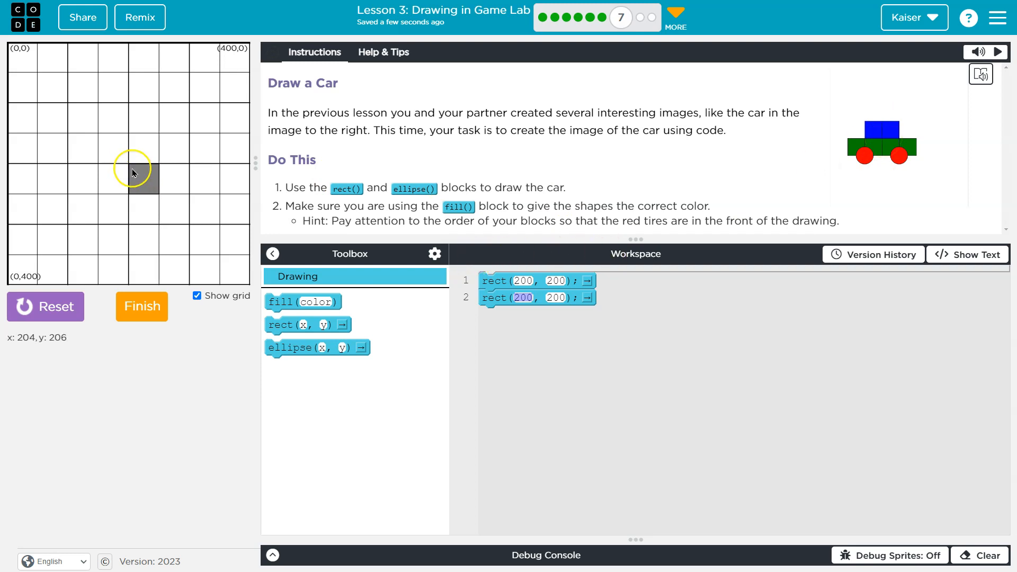
mouse_move(161, 178)
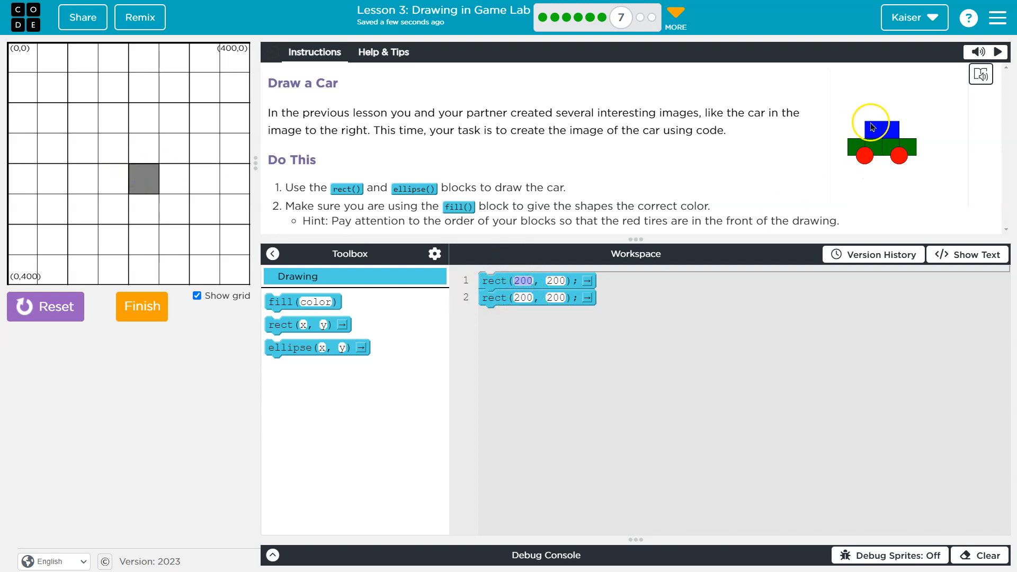
mouse_move(101, 134)
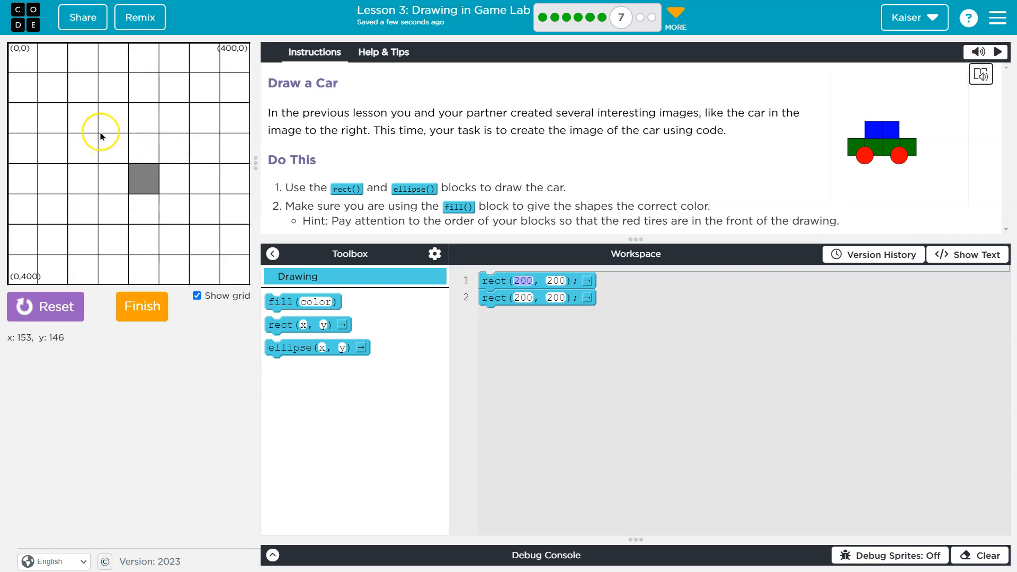
mouse_move(98, 137)
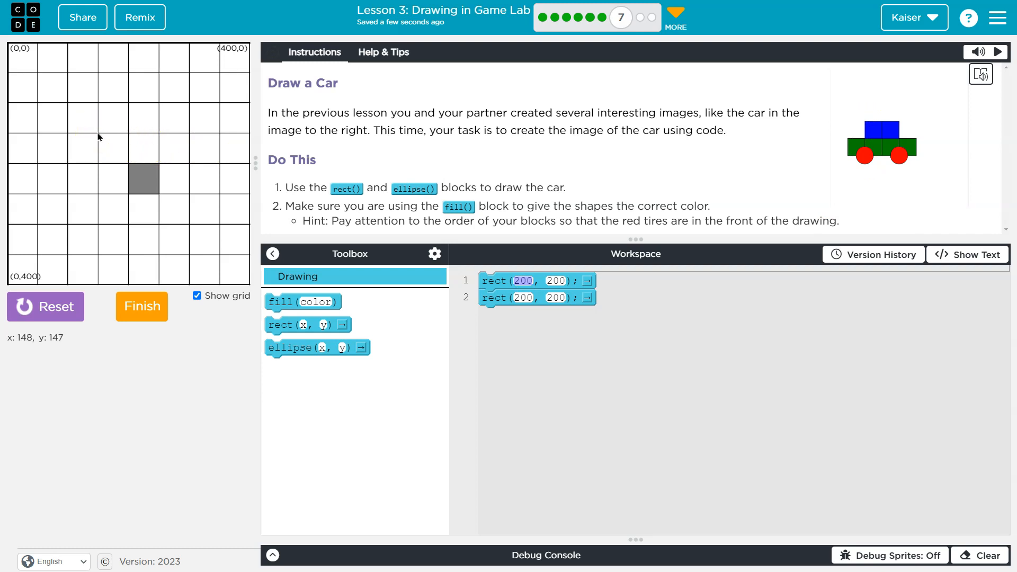
Change the rect positions to (150, 150) and (200, 150) so the squares sit side by side
click(99, 134)
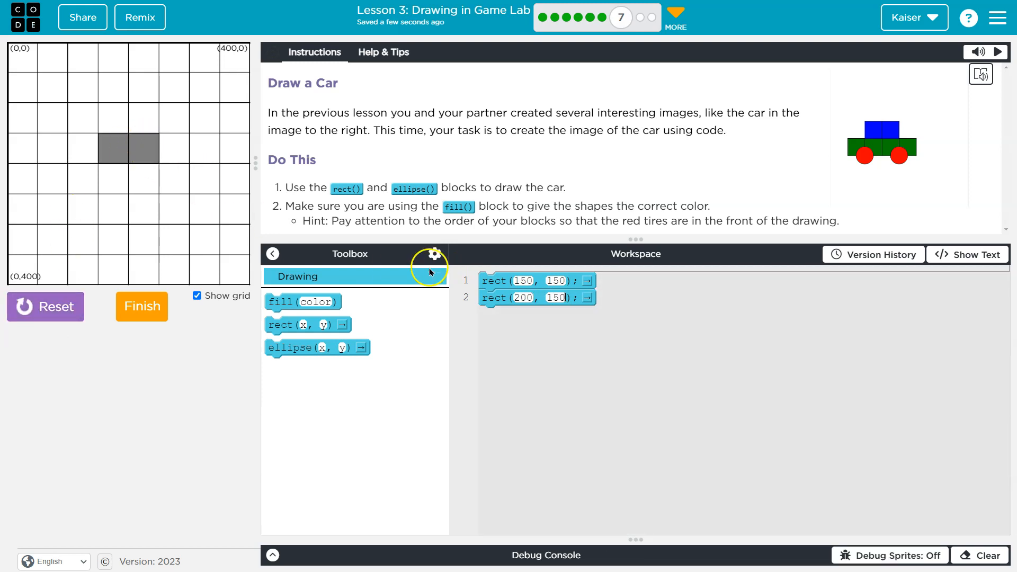
mouse_move(26, 120)
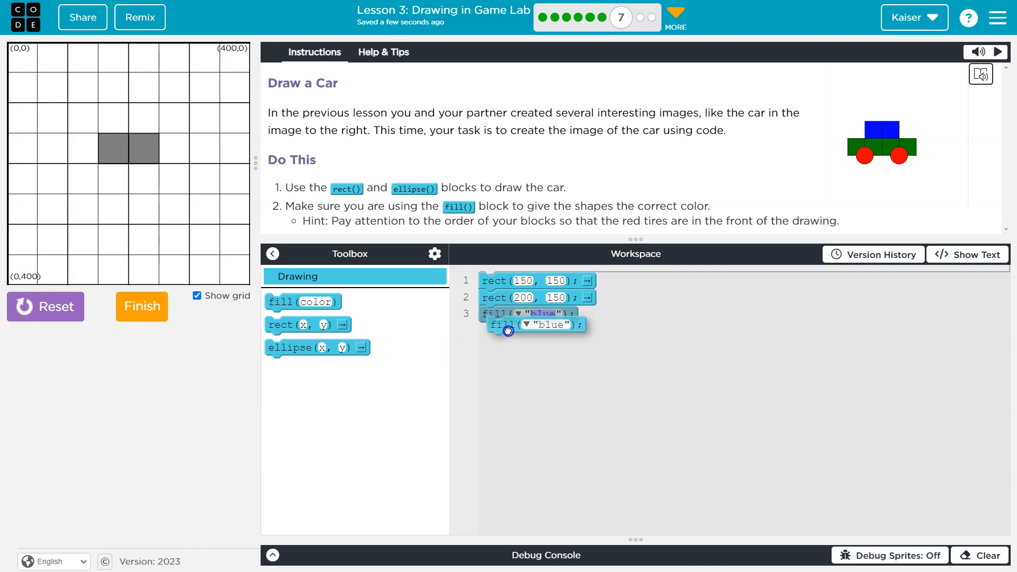
Add a fill("blue") block and place it above the two rect blocks
drag(507, 325, 568, 339)
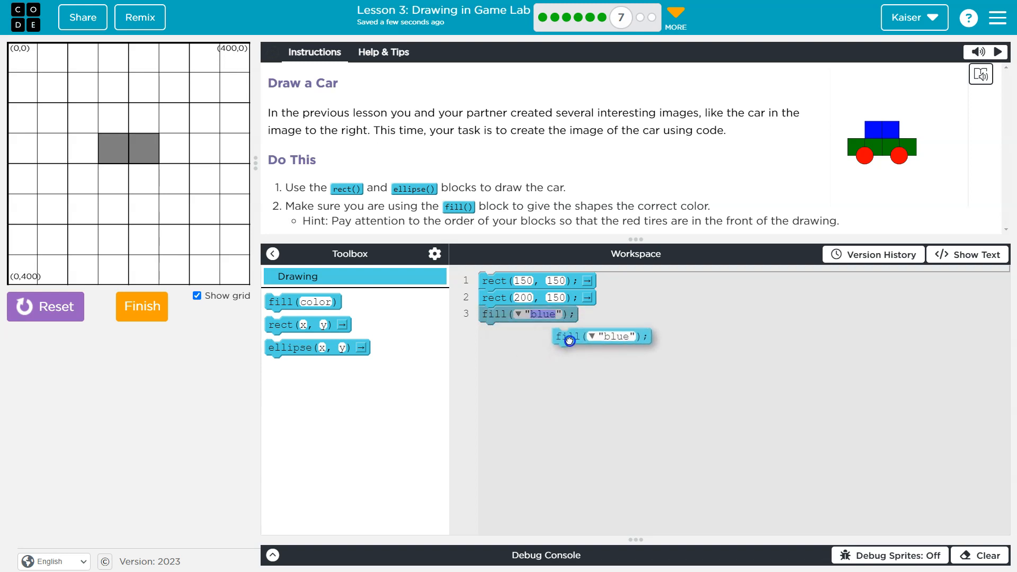
drag(599, 336, 493, 279)
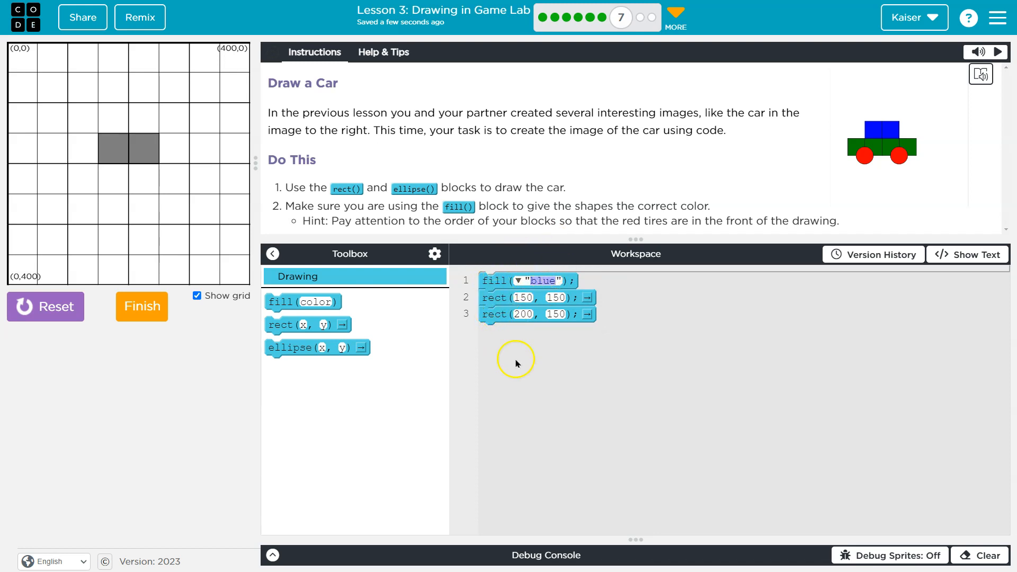
mouse_move(451, 272)
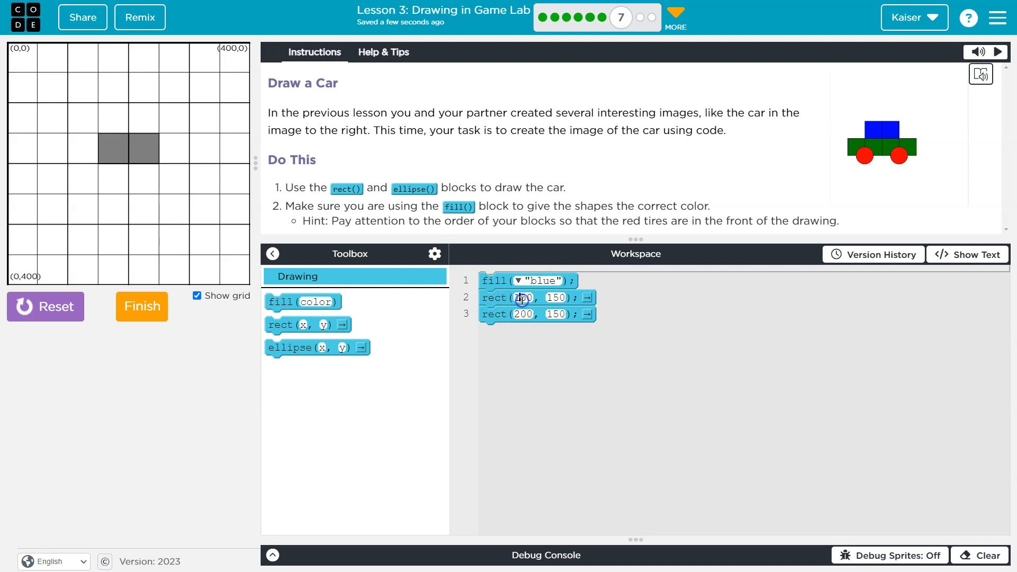
drag(527, 280, 526, 357)
text(200)
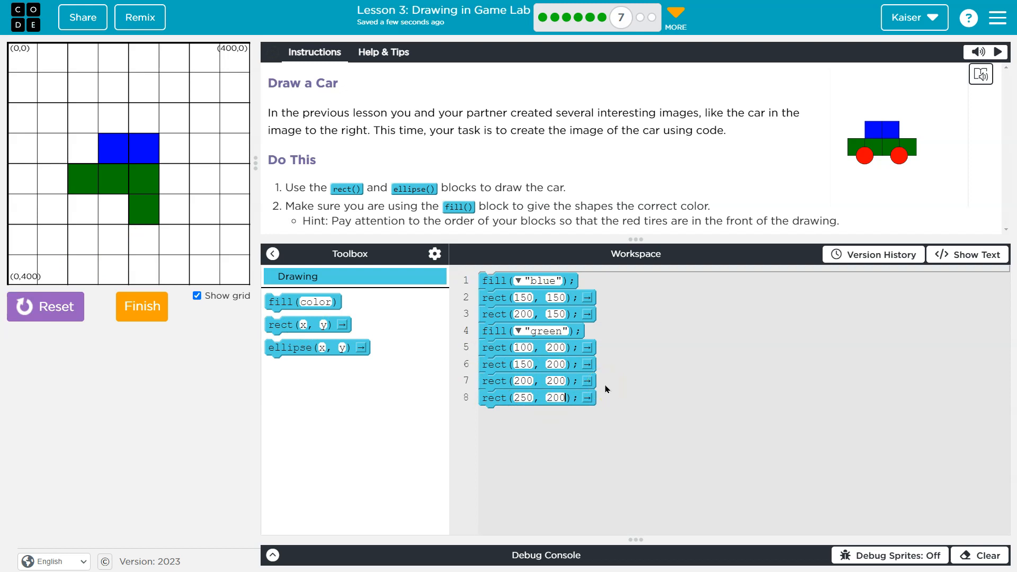
Run the green fill and four rects at (100,200)–(250,200) to draw the car body row
click(45, 306)
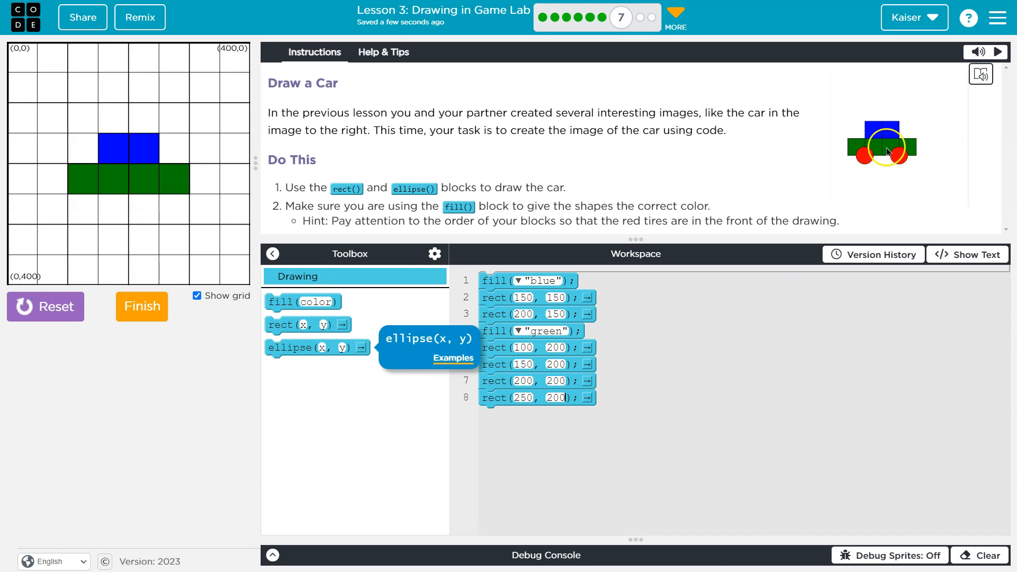
mouse_move(302, 302)
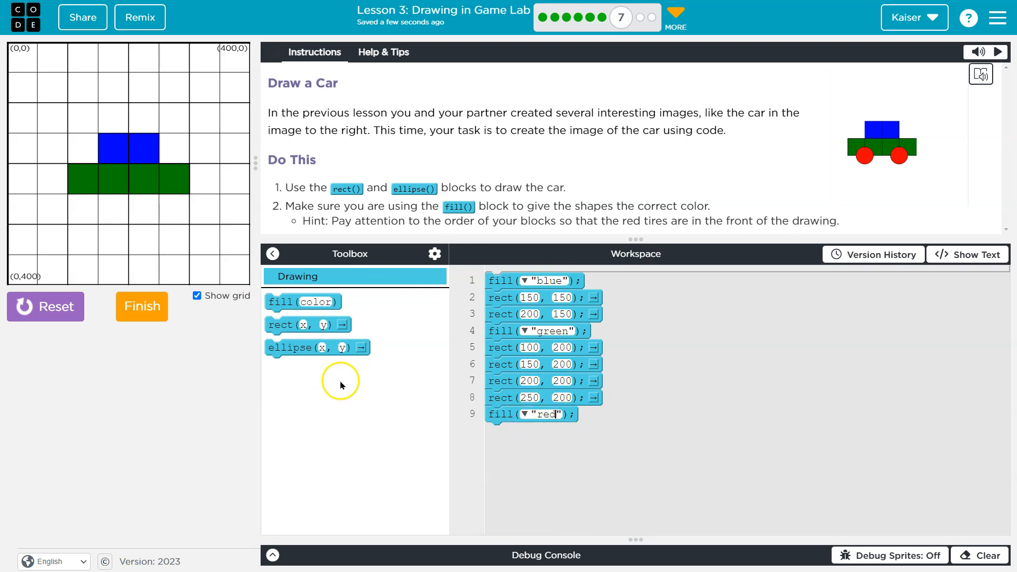
Add red ellipse wheels at (150, 250) and (250, 250), then hide the grid to view the car
drag(299, 347, 547, 431)
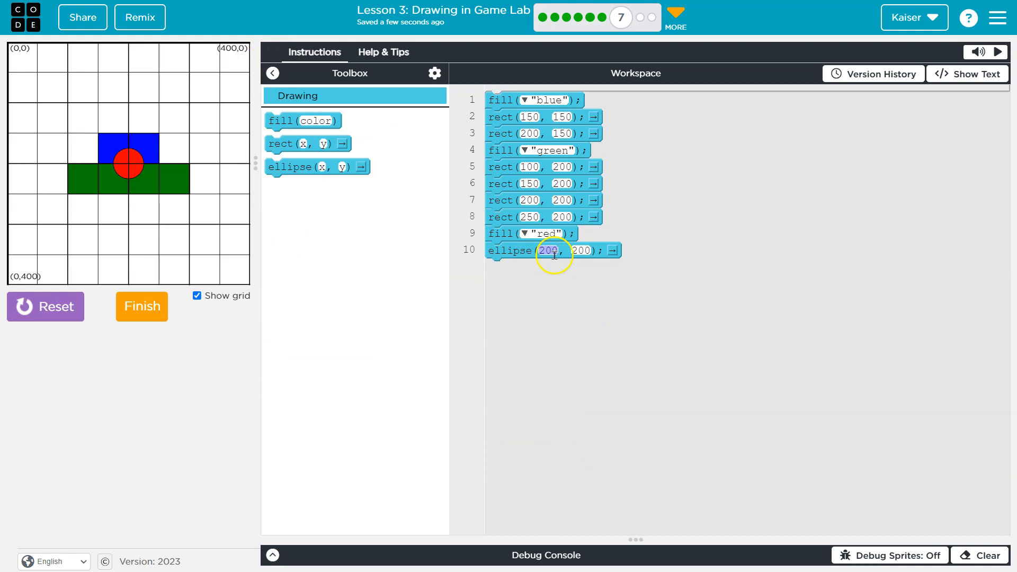
mouse_move(120, 167)
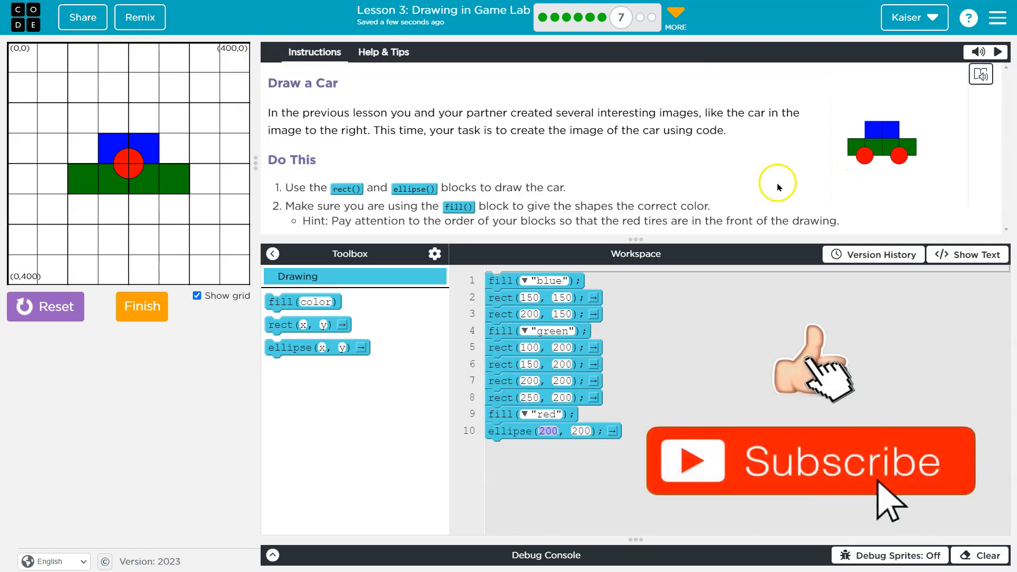
mouse_move(99, 196)
text(250)
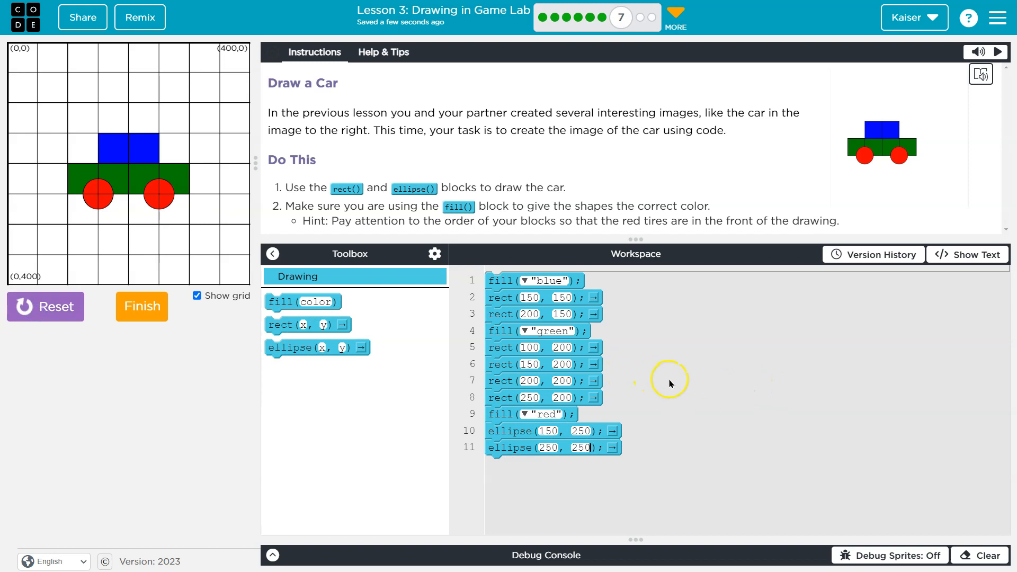
click(197, 296)
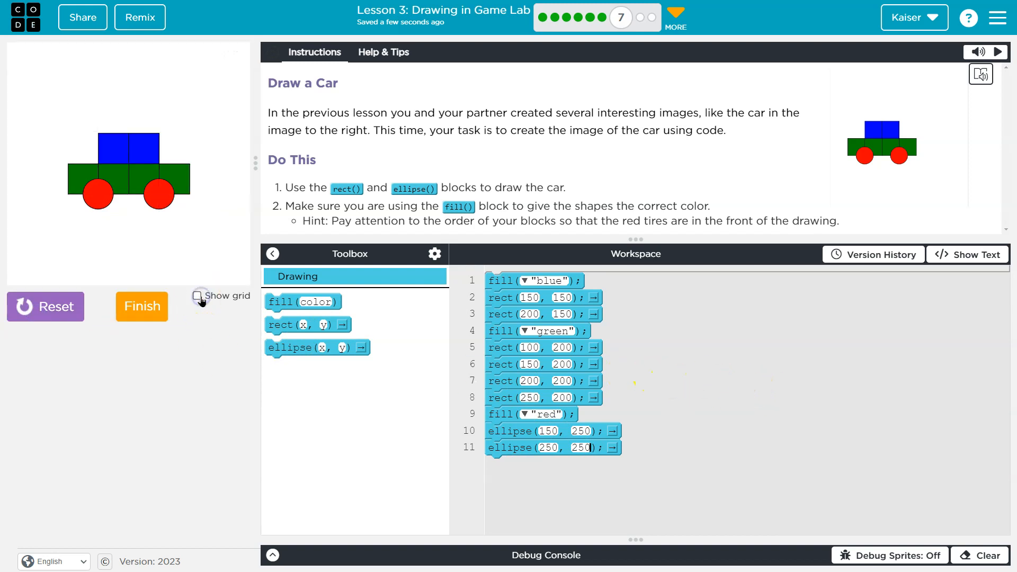